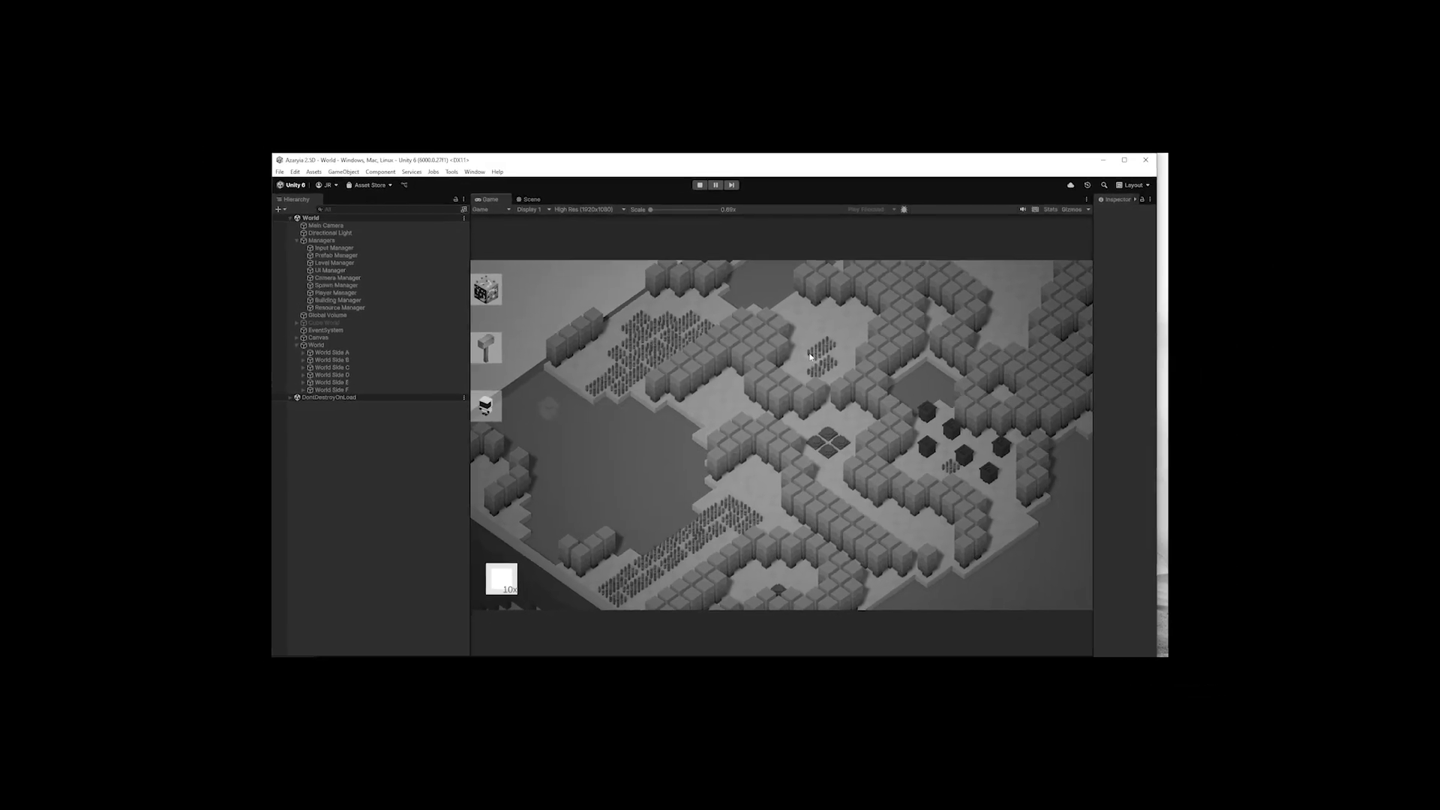
Step: Bring up the dark voxel funnel model with nested square rings and front slot in MagicaVoxel
click(1124, 159)
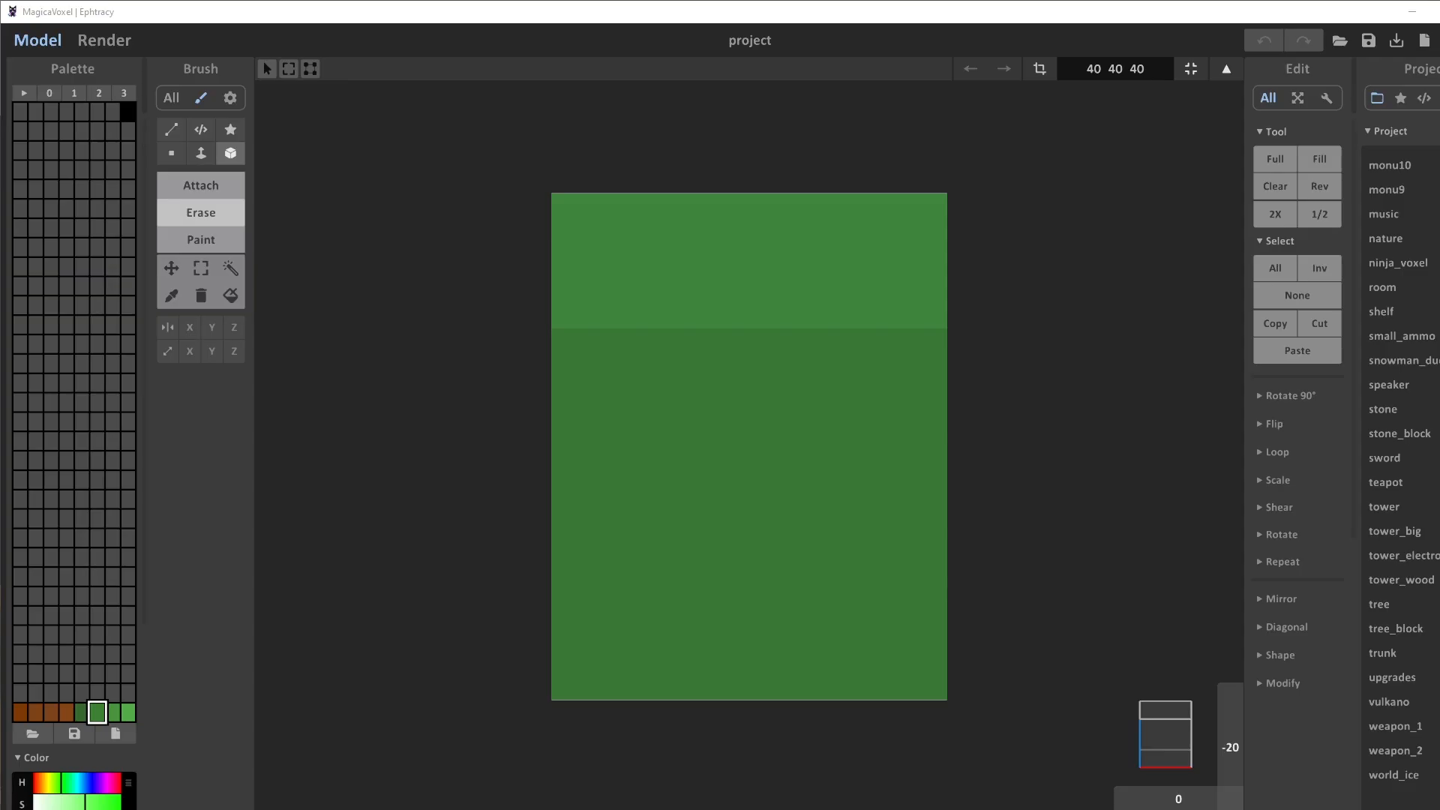
mouse_move(1194, 510)
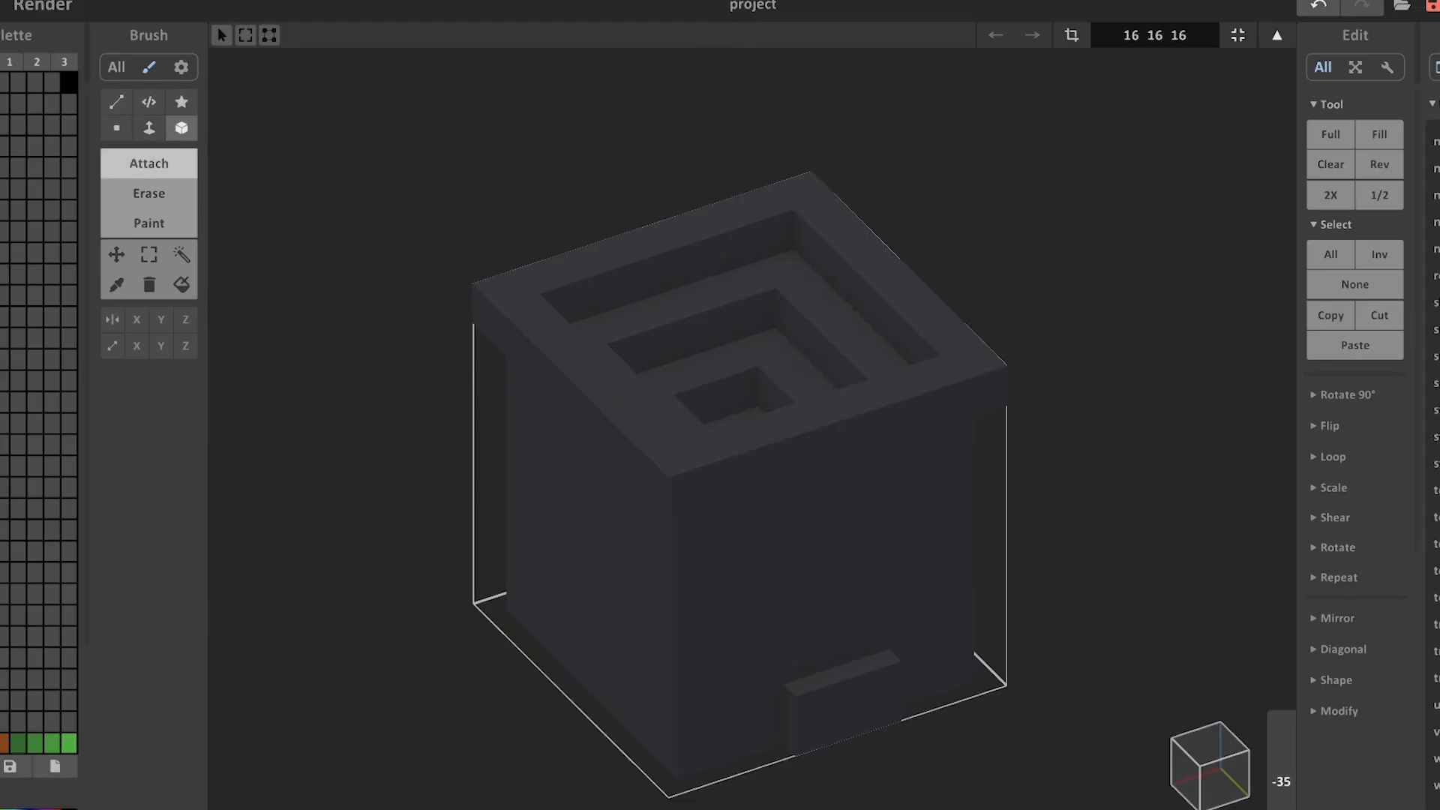
click(104, 39)
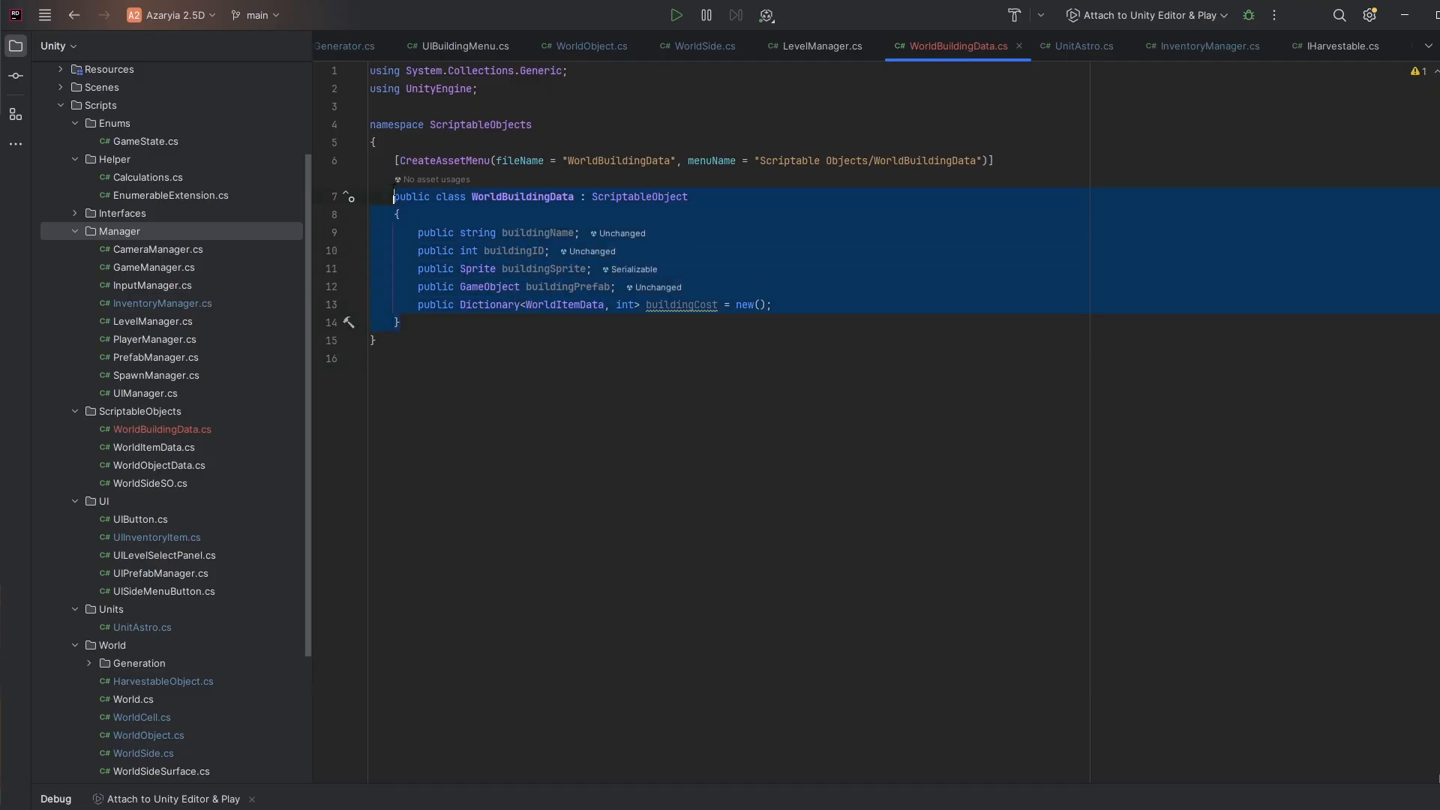
click(524, 232)
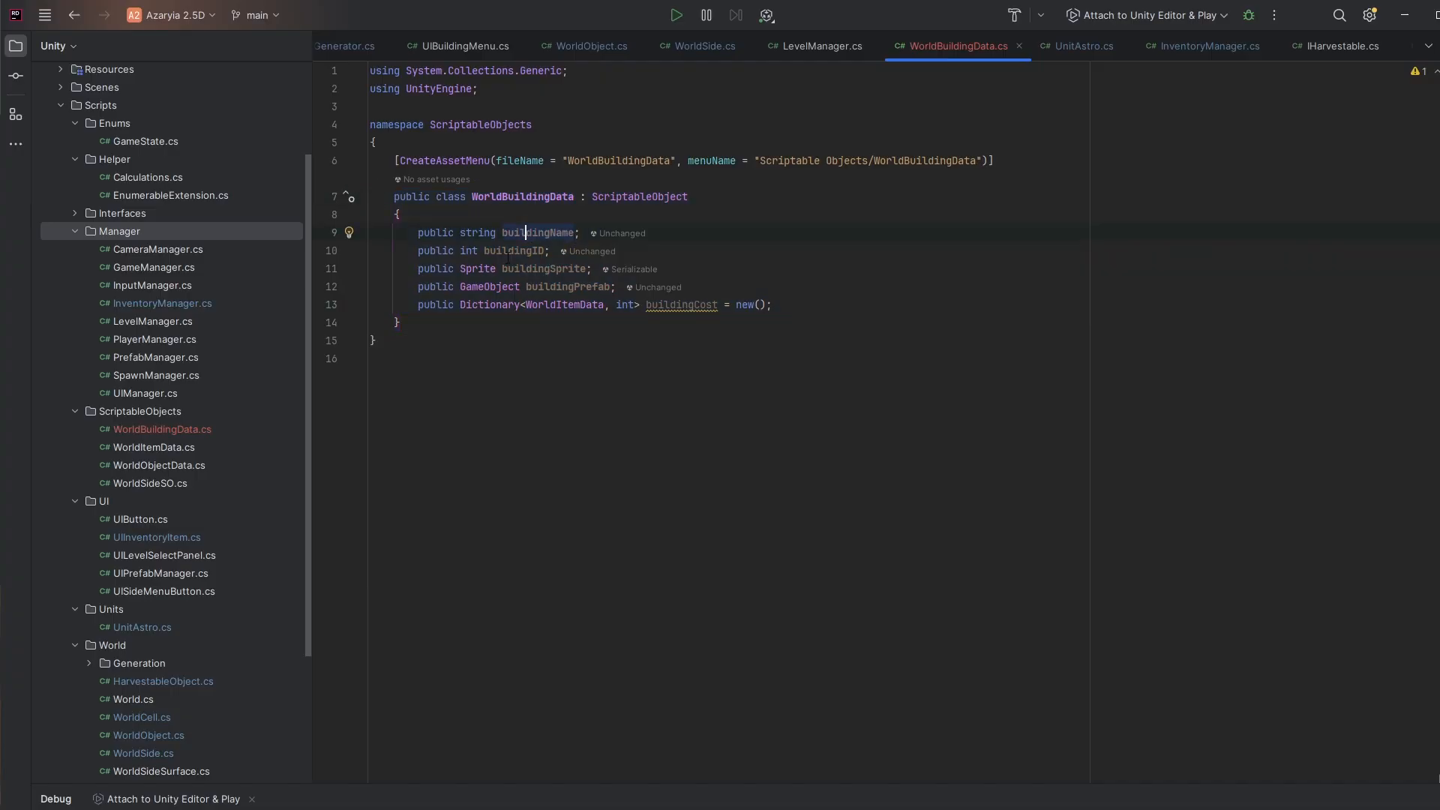
click(578, 287)
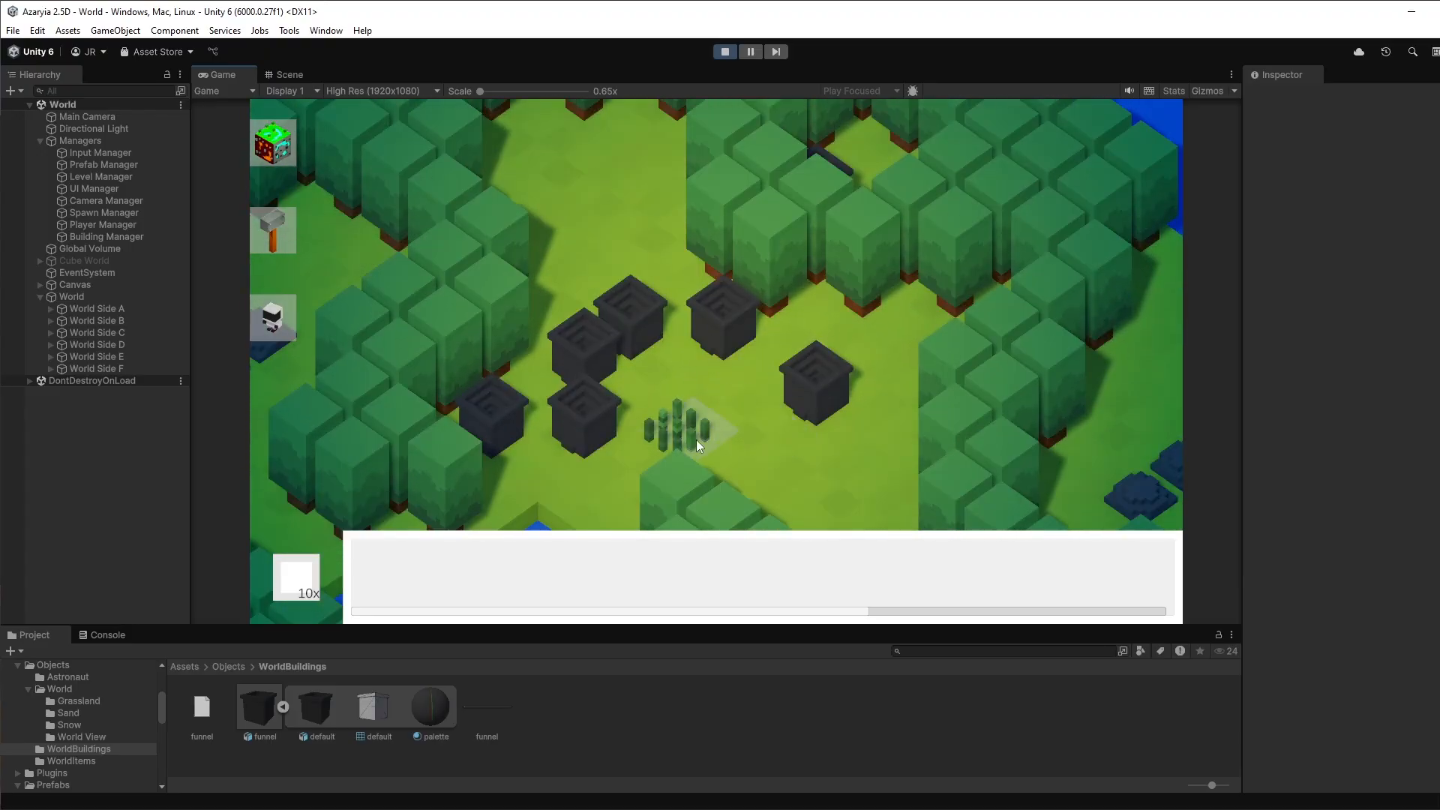
click(693, 434)
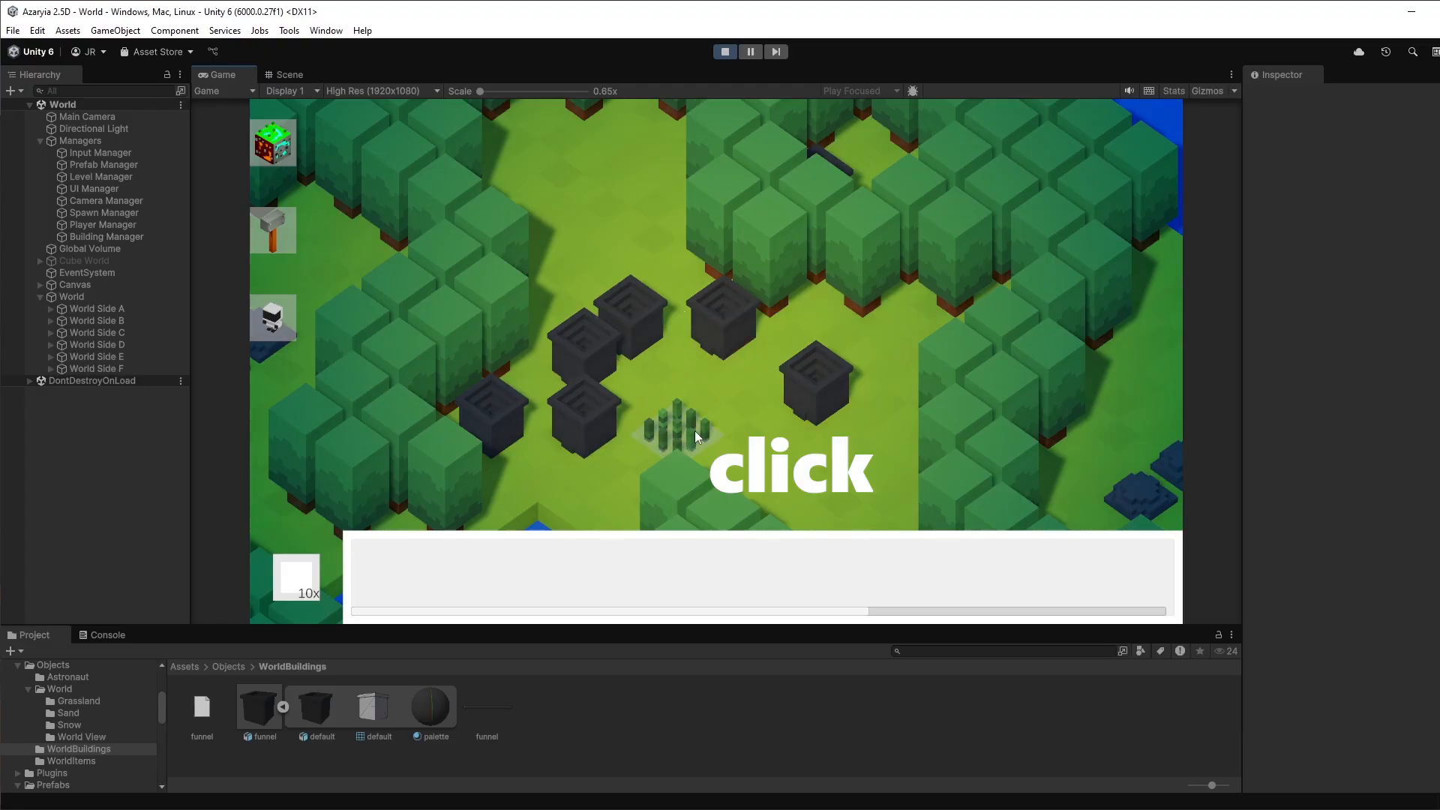
click(694, 436)
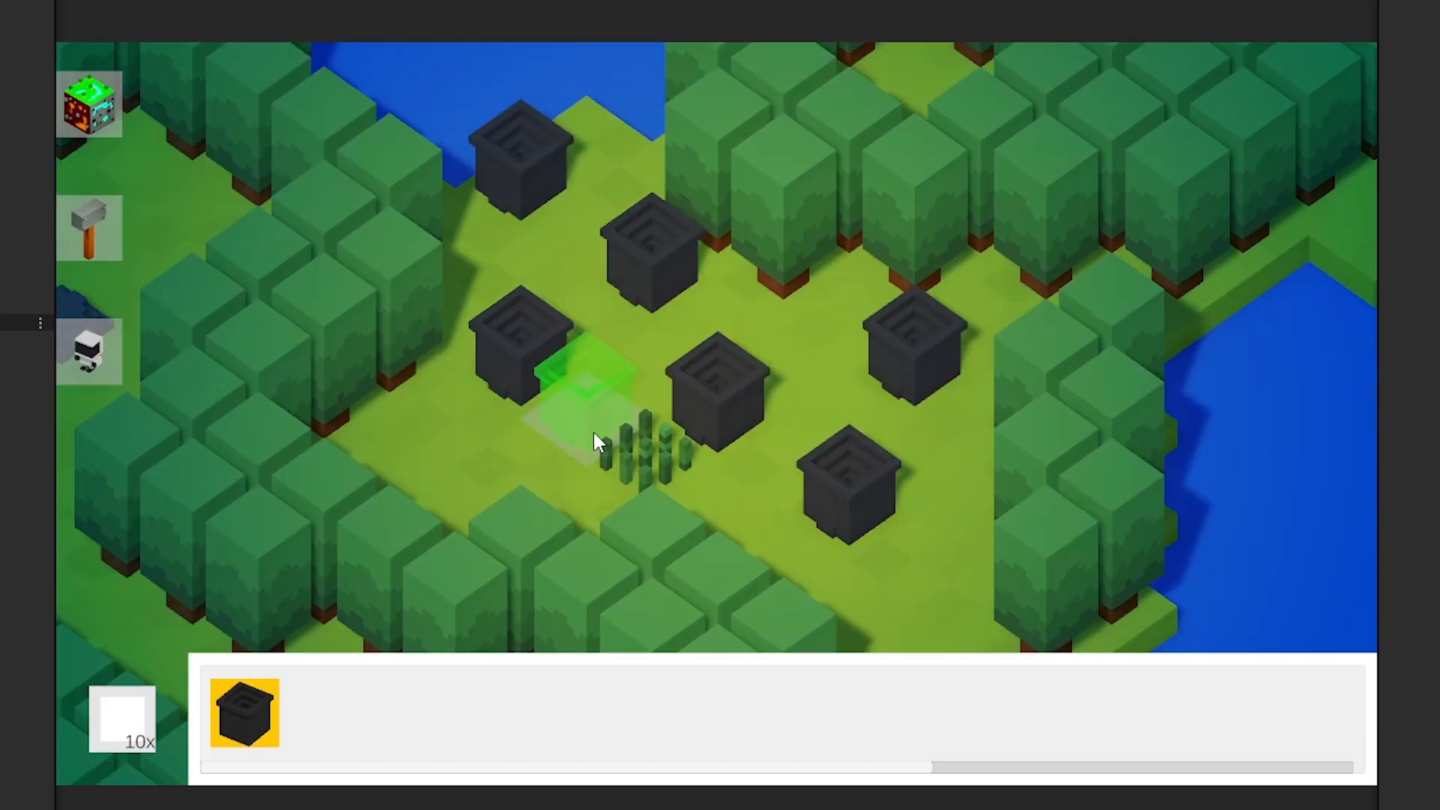
mouse_move(592, 431)
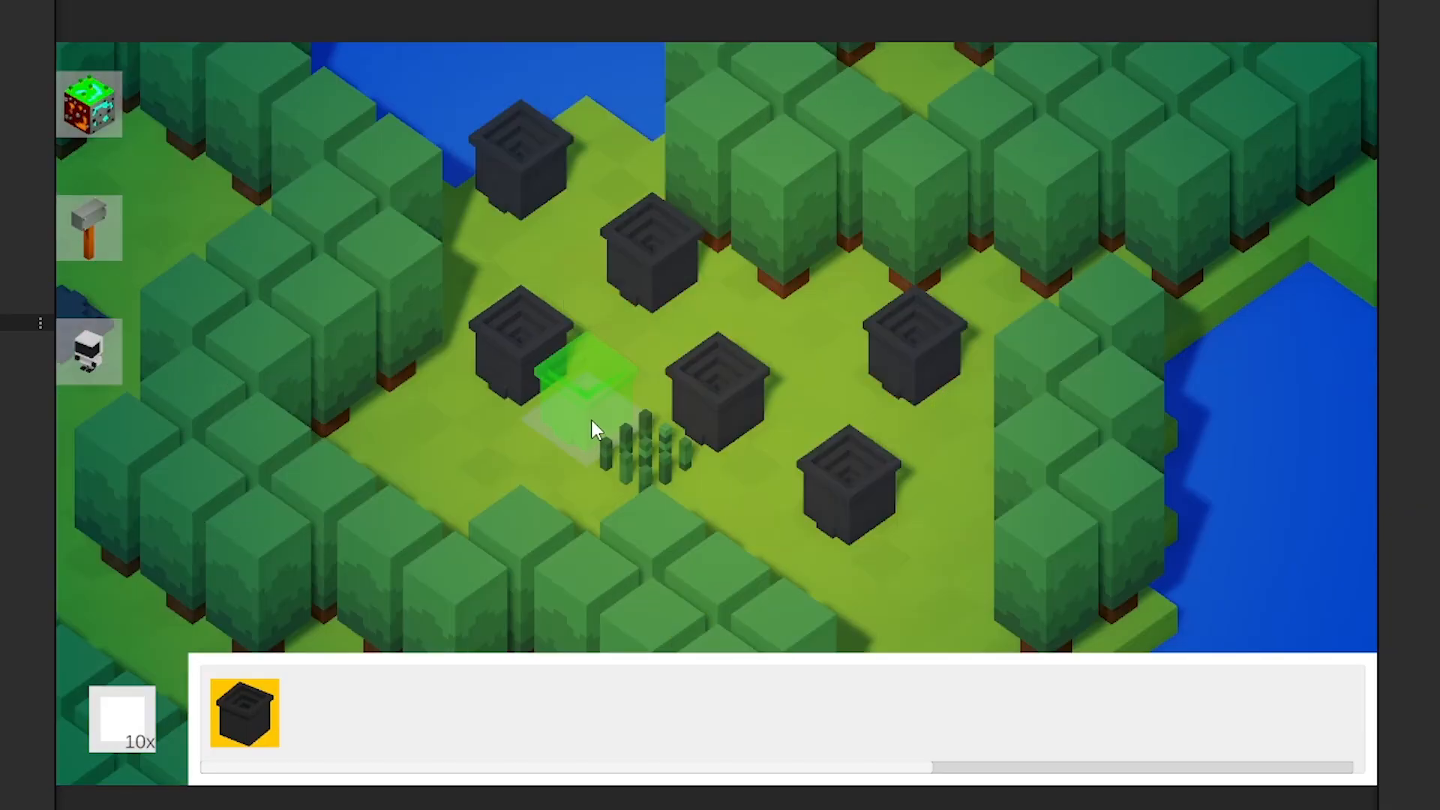